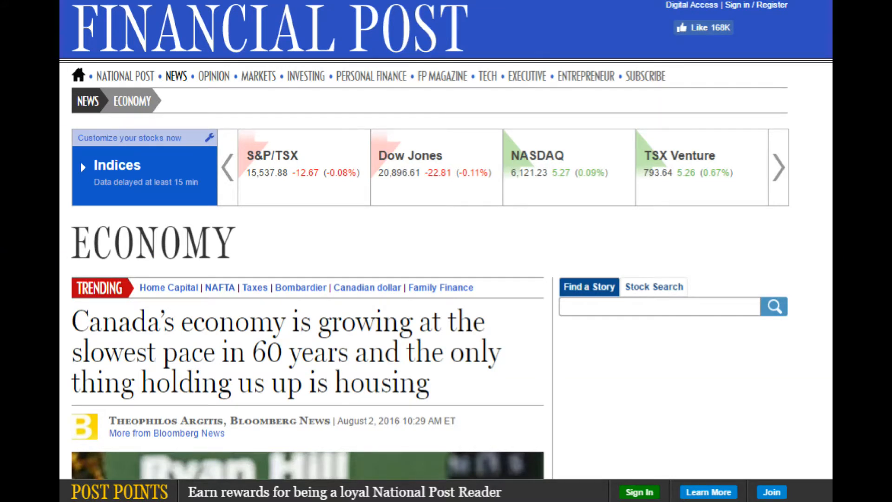
scroll("down", 3)
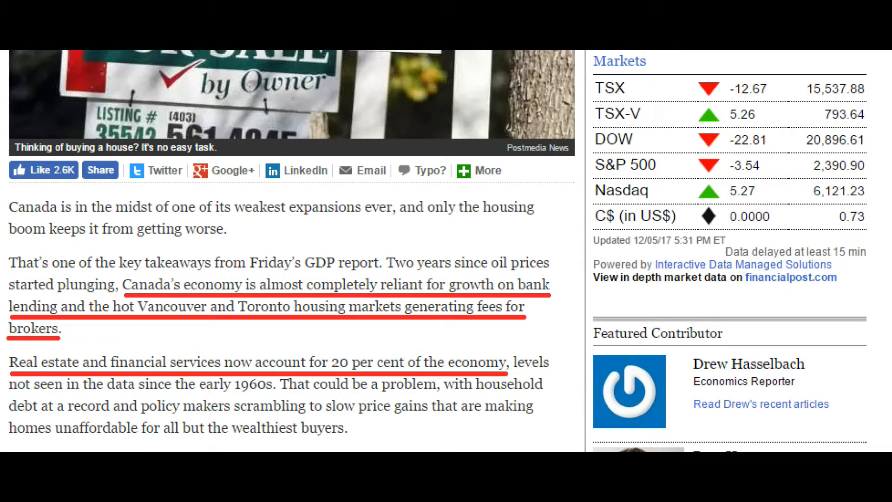